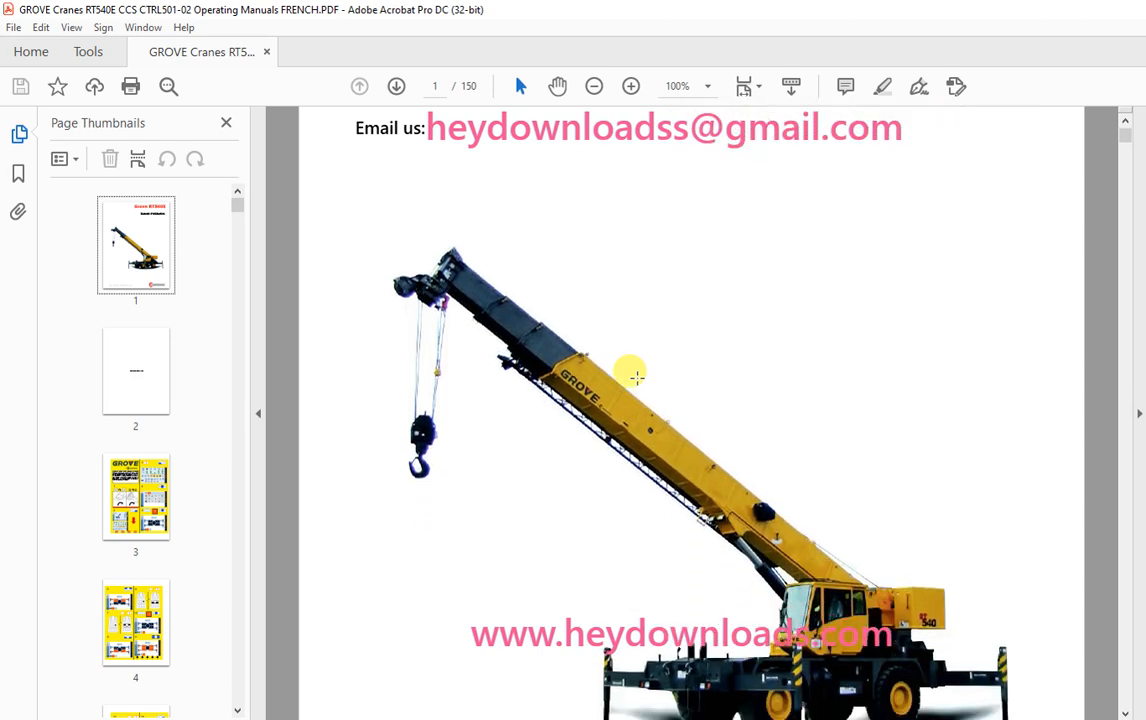
scroll("down", 3)
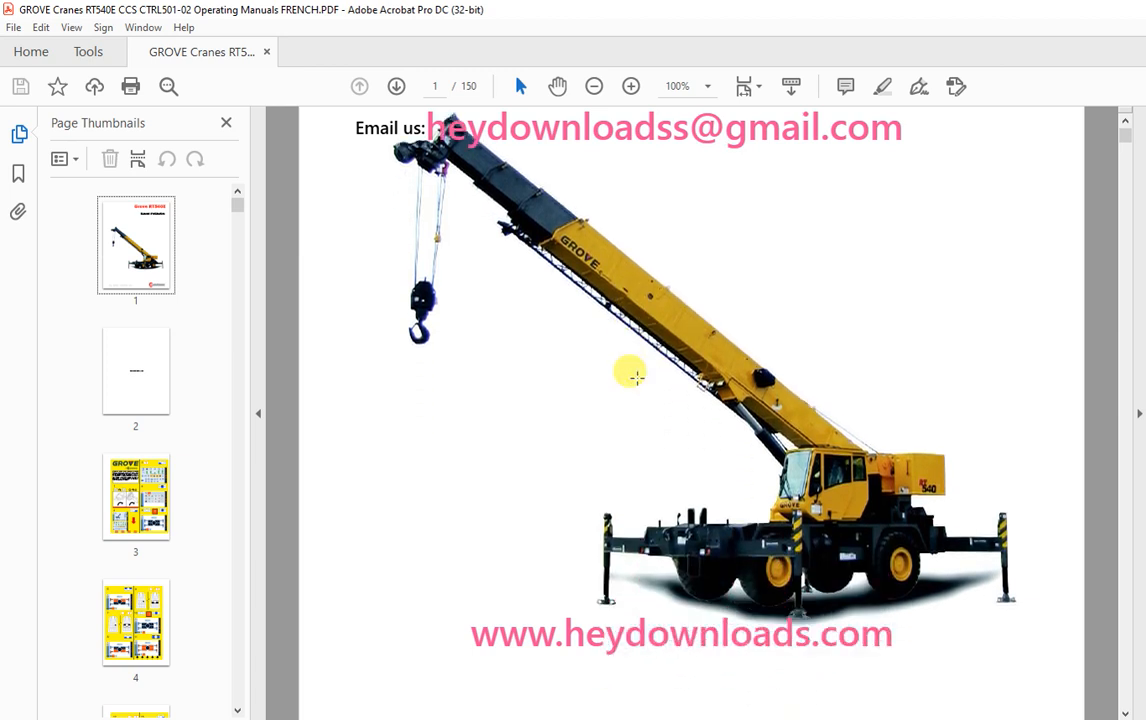
scroll("down", 3)
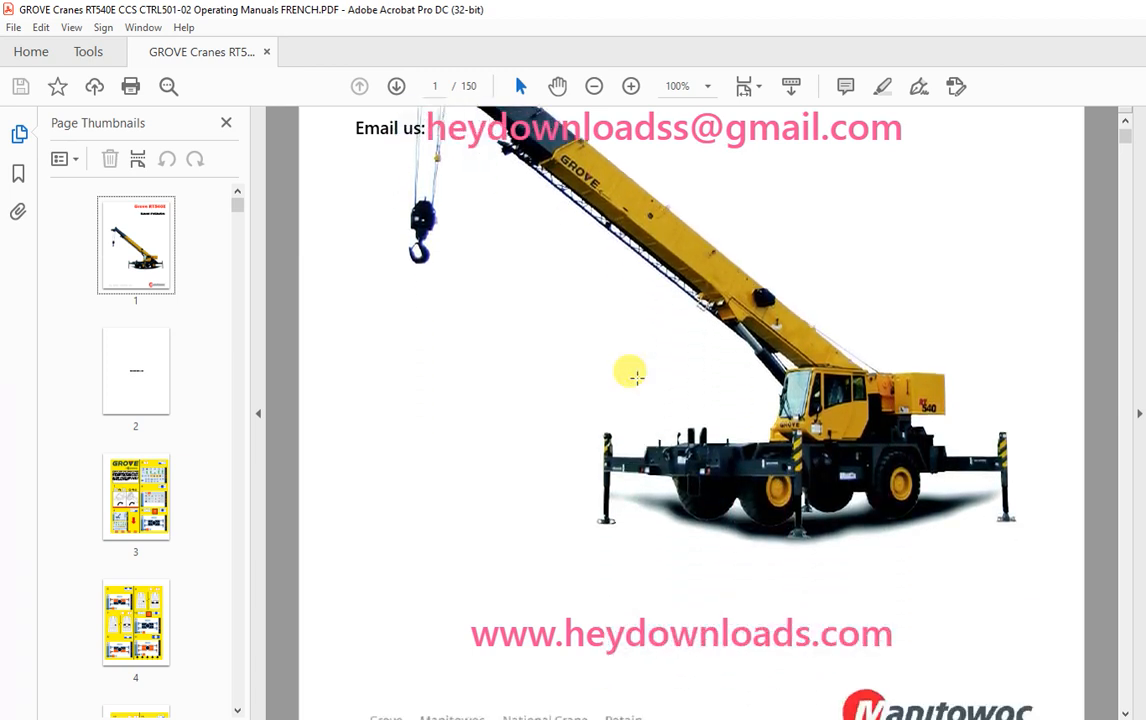
scroll("down", 3)
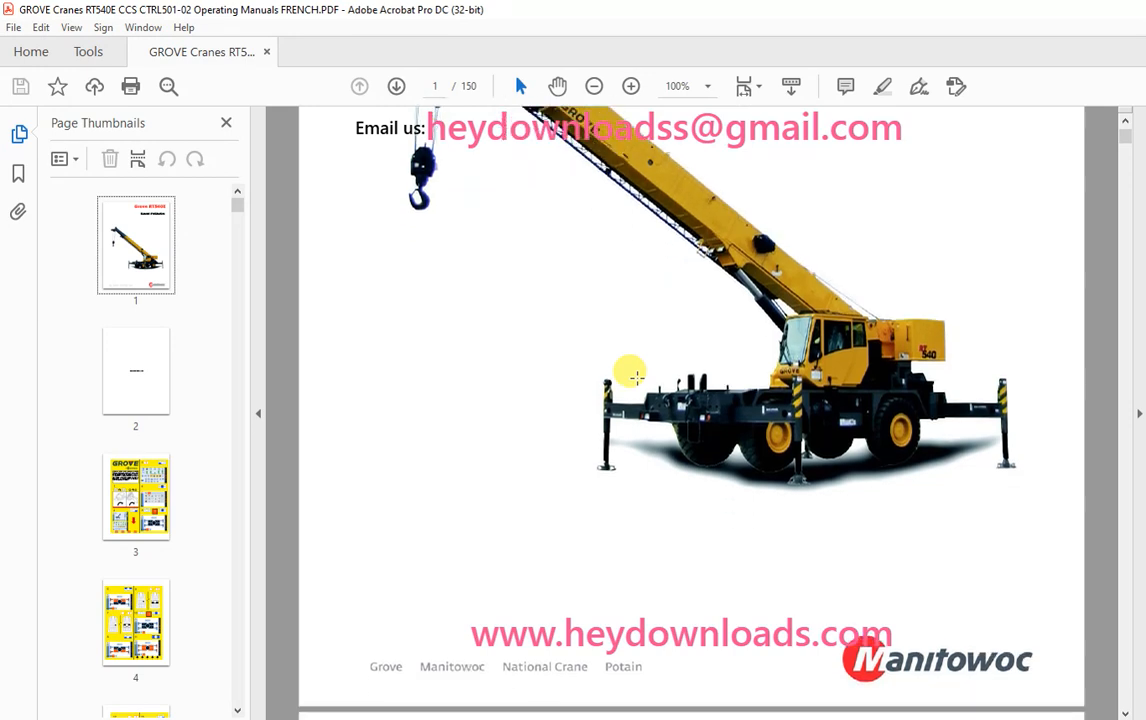
scroll("down", 3)
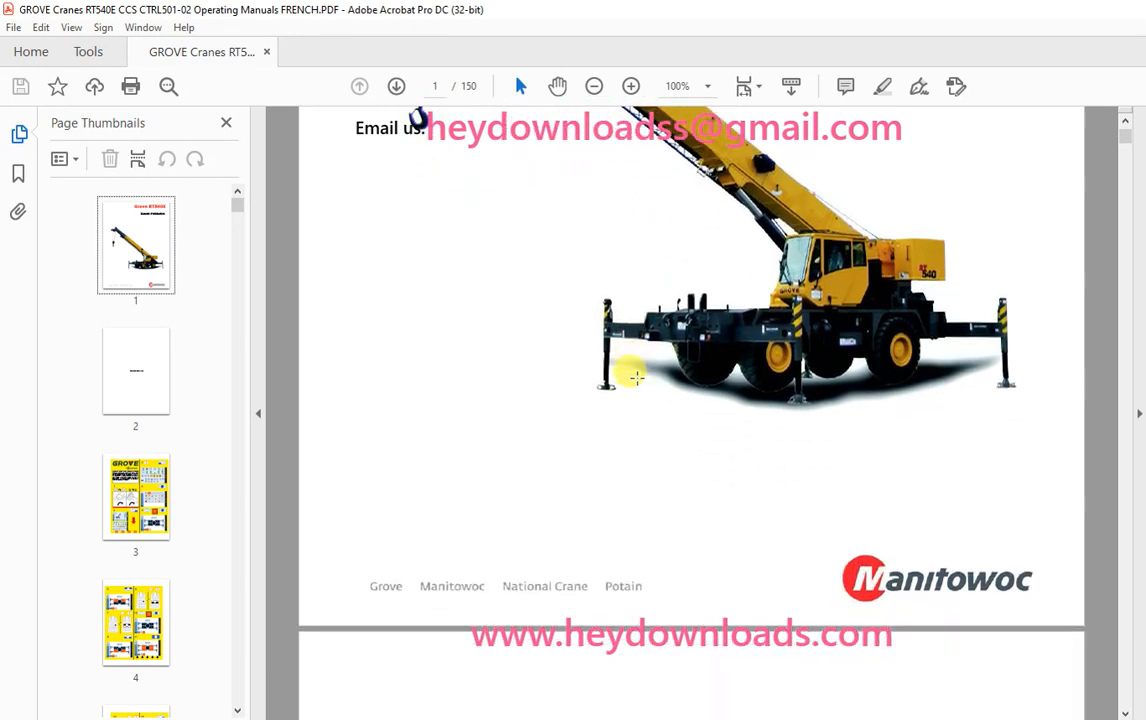
scroll("down", 3)
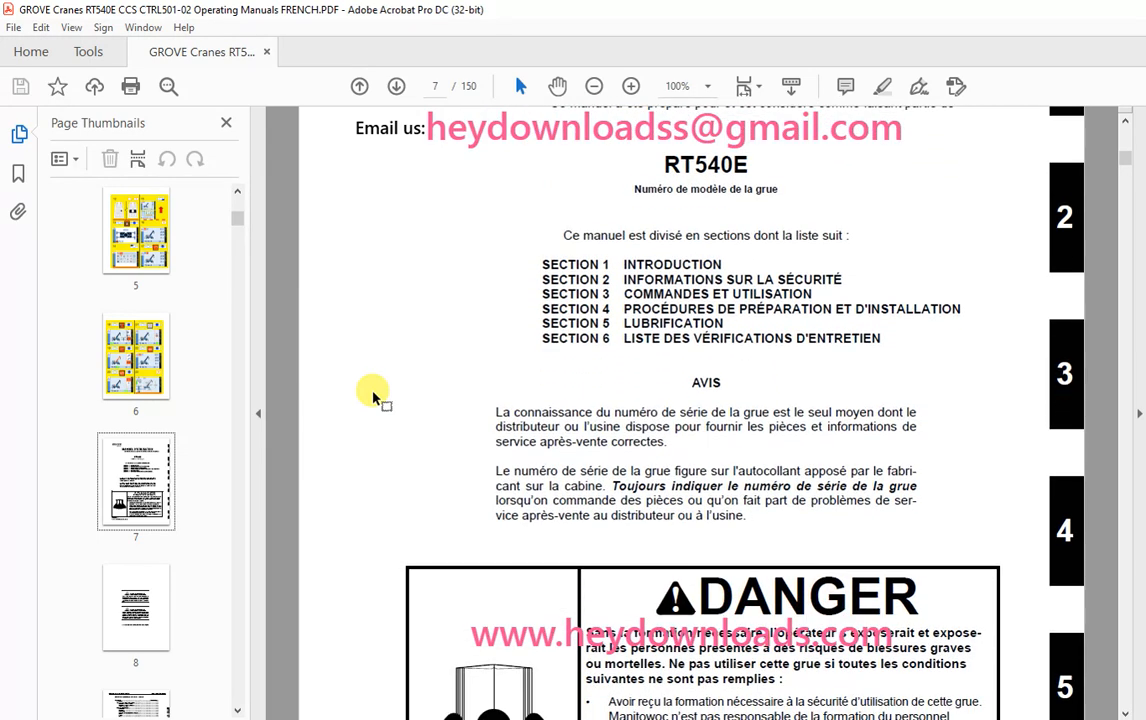
scroll("down", 3)
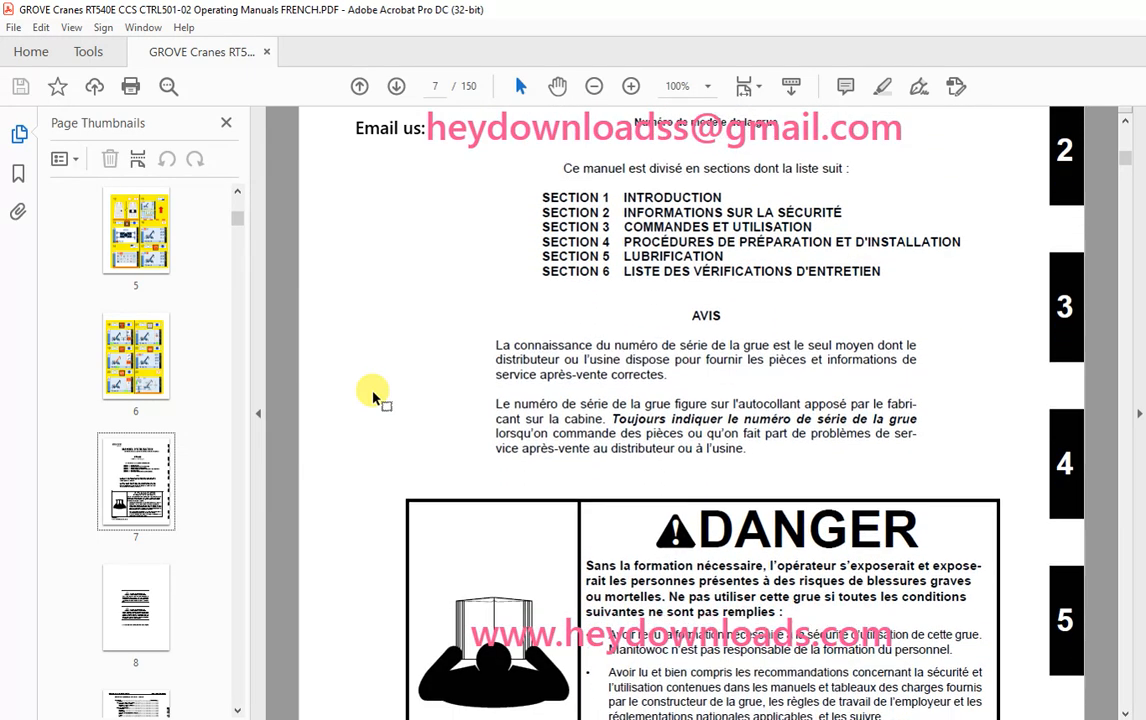
scroll("down", 3)
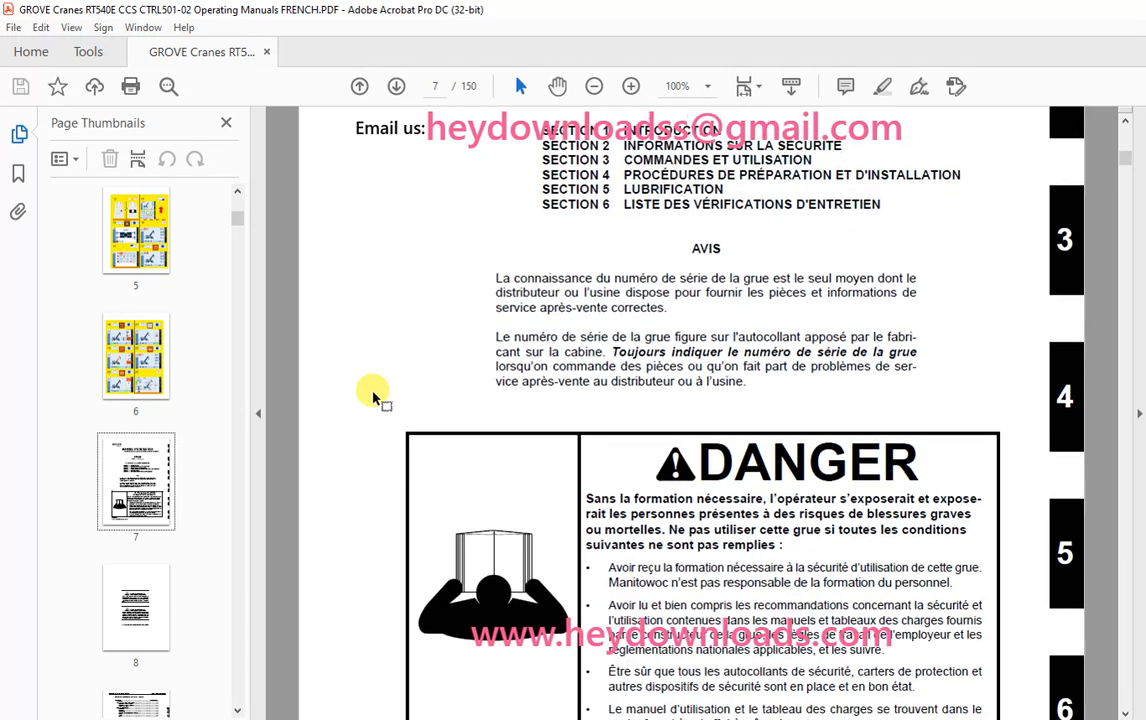
scroll("down", 3)
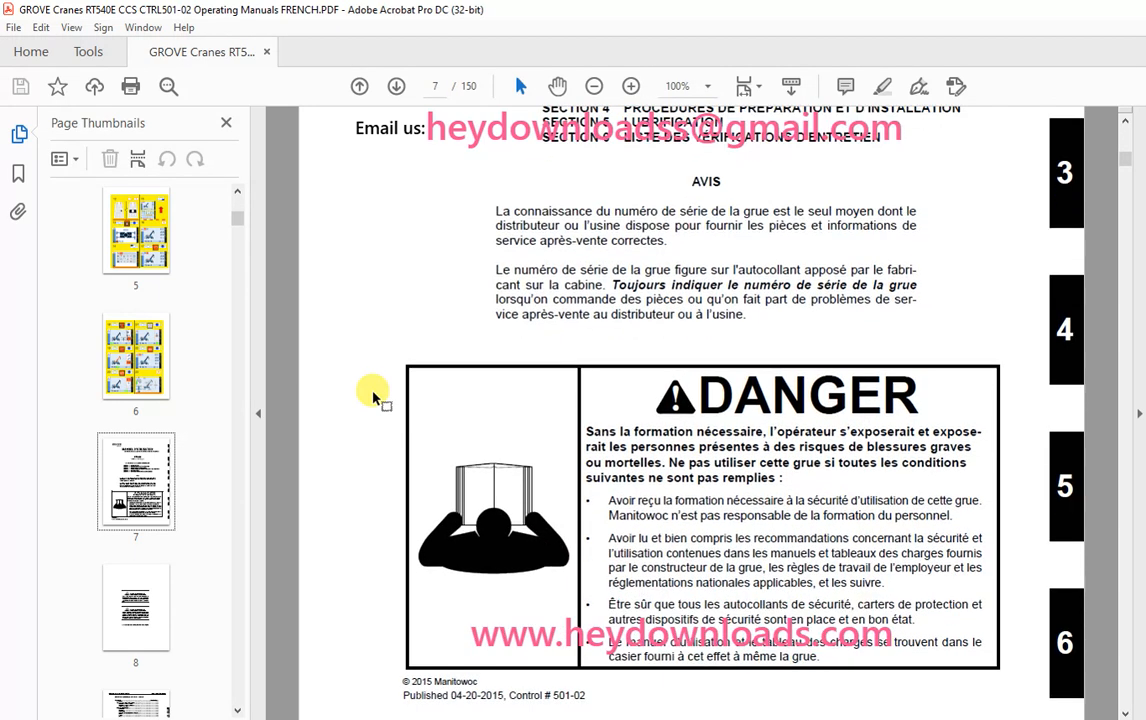
scroll("down", 3)
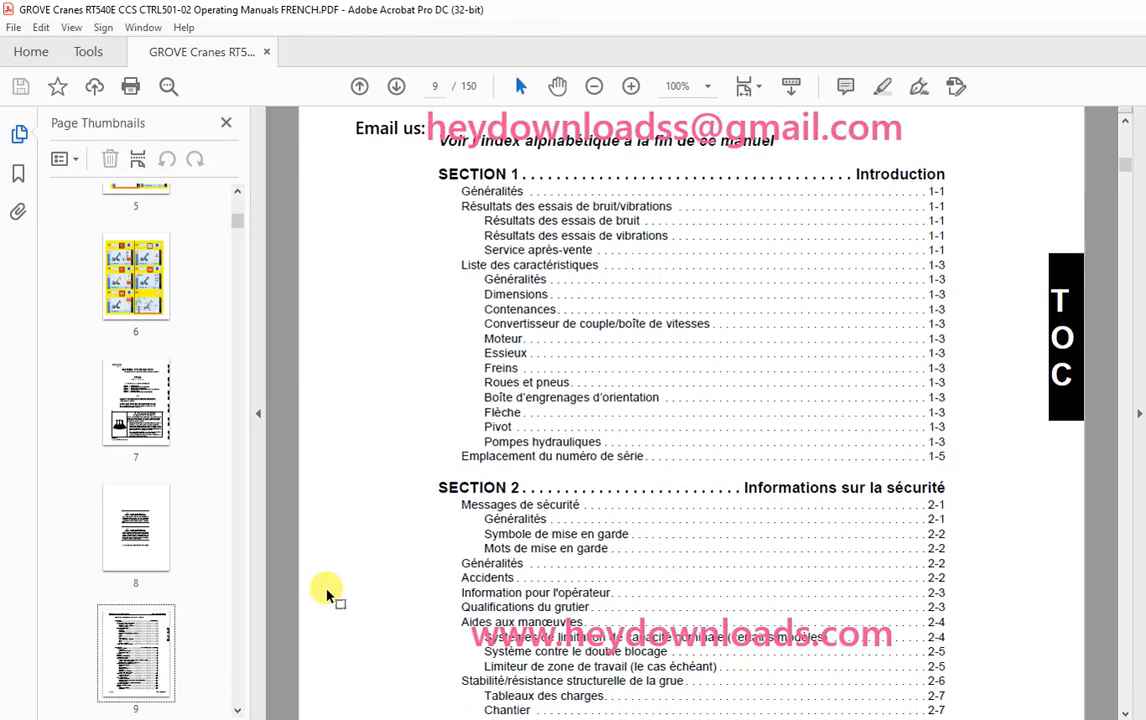
scroll("down", 3)
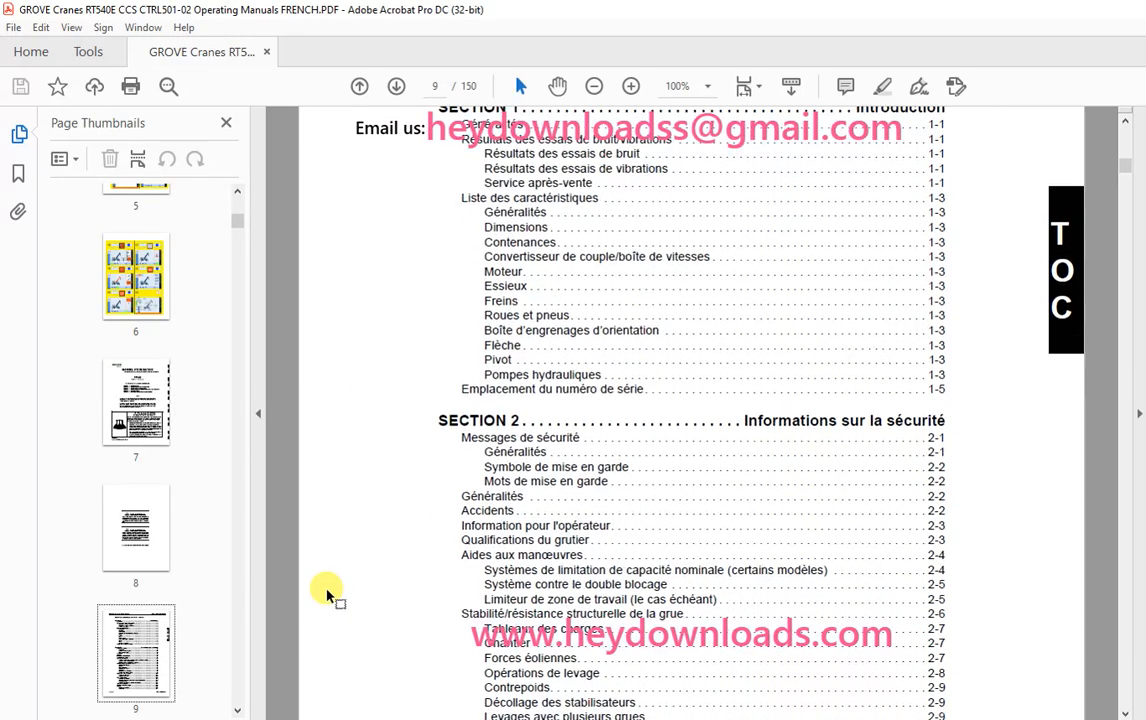
scroll("down", 3)
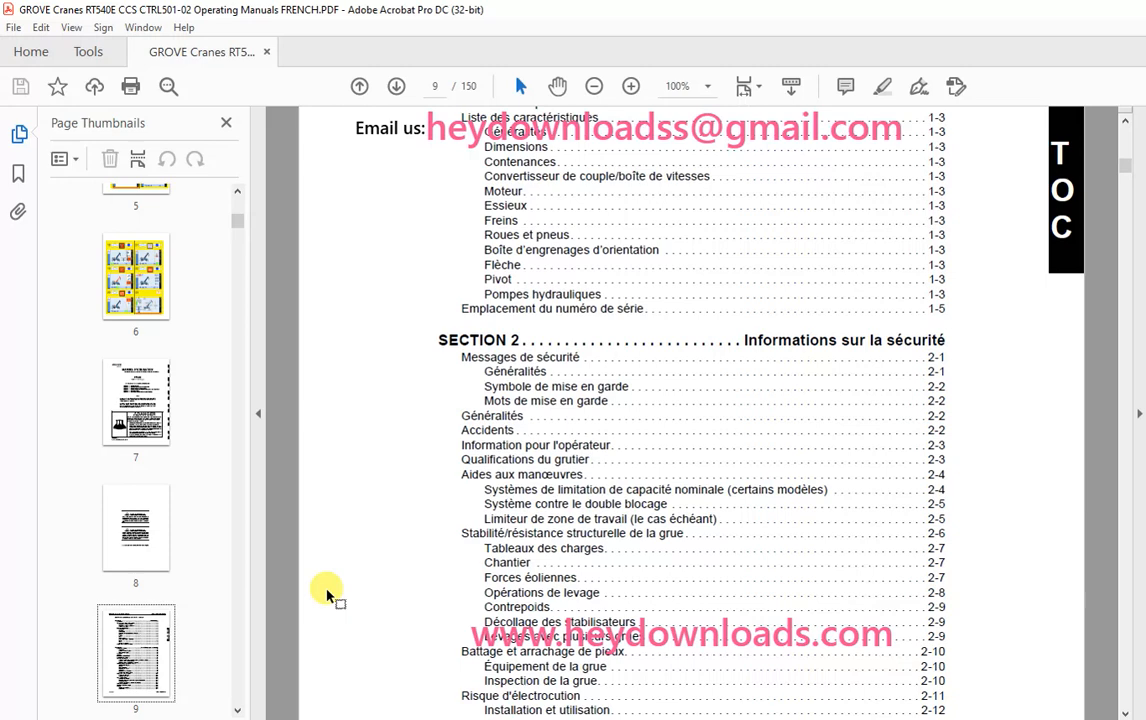
scroll("down", 3)
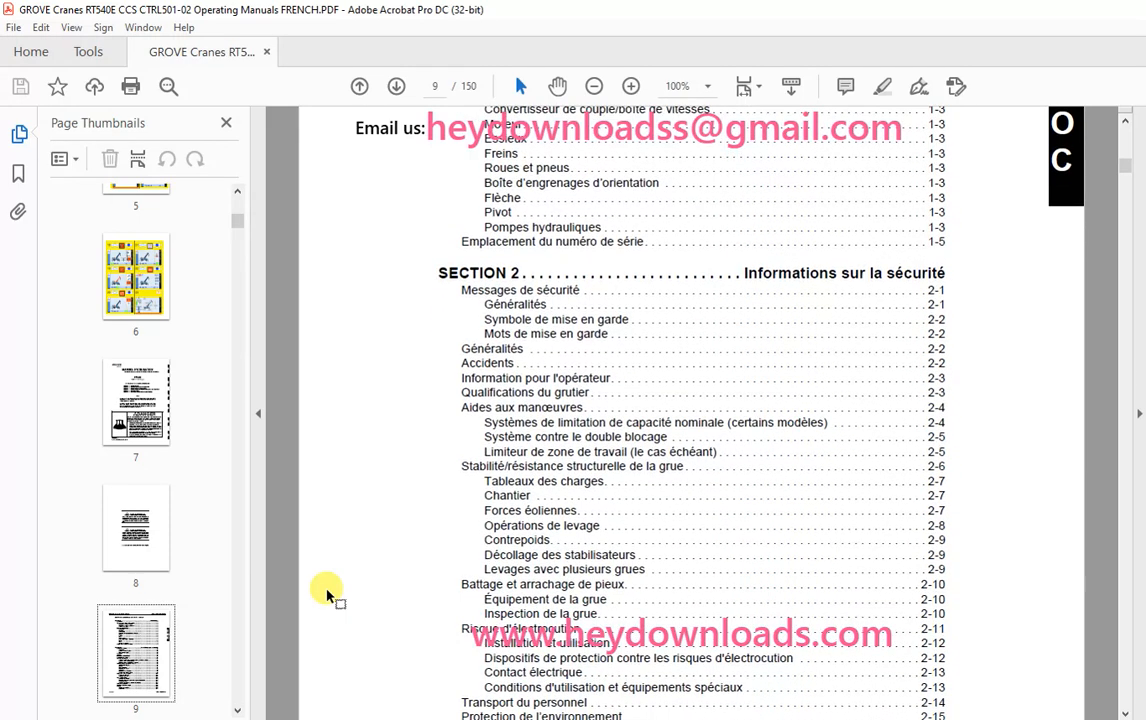
scroll("down", 3)
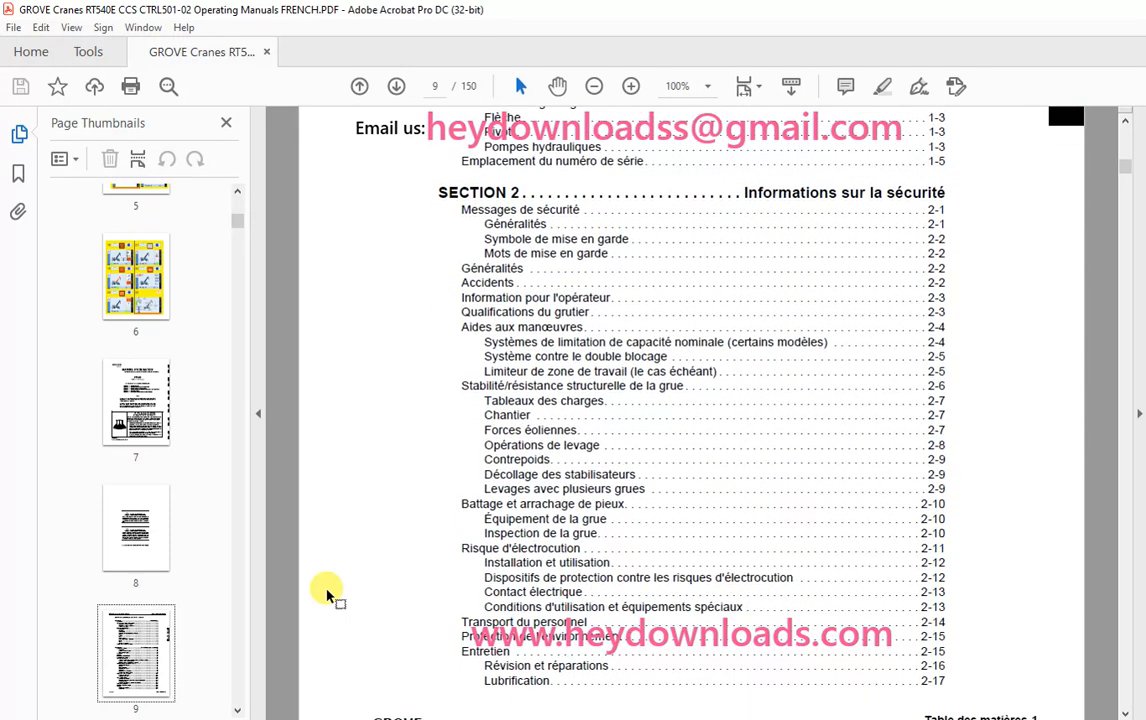
scroll("down", 3)
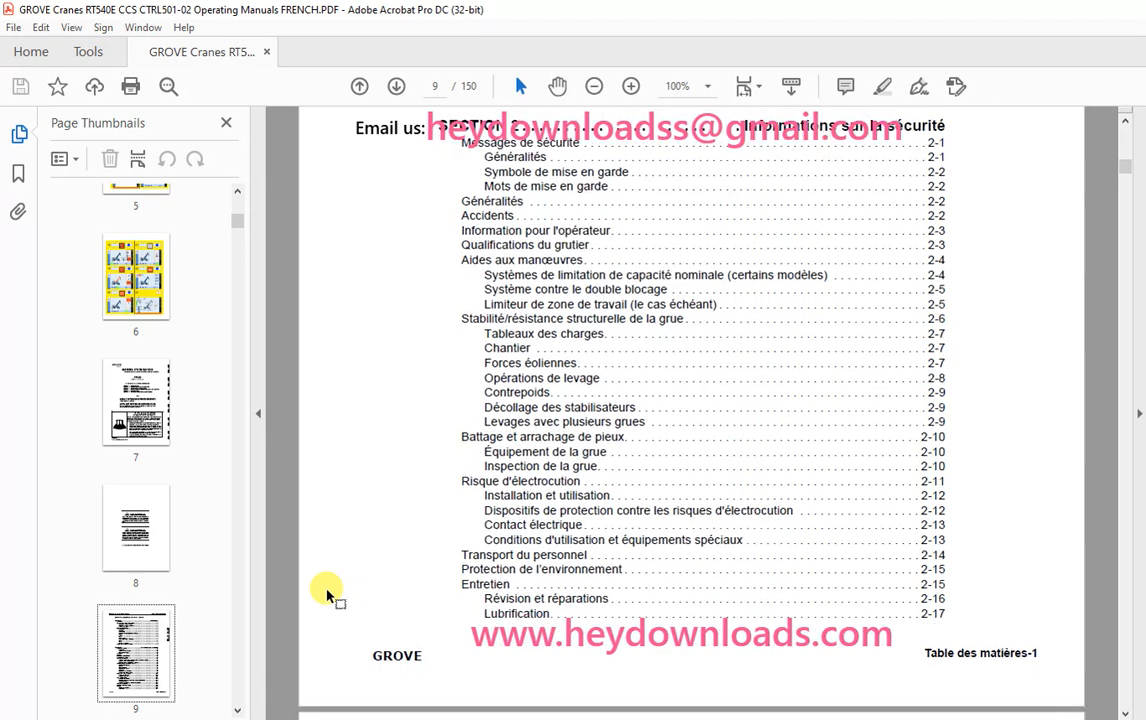
scroll("down", 3)
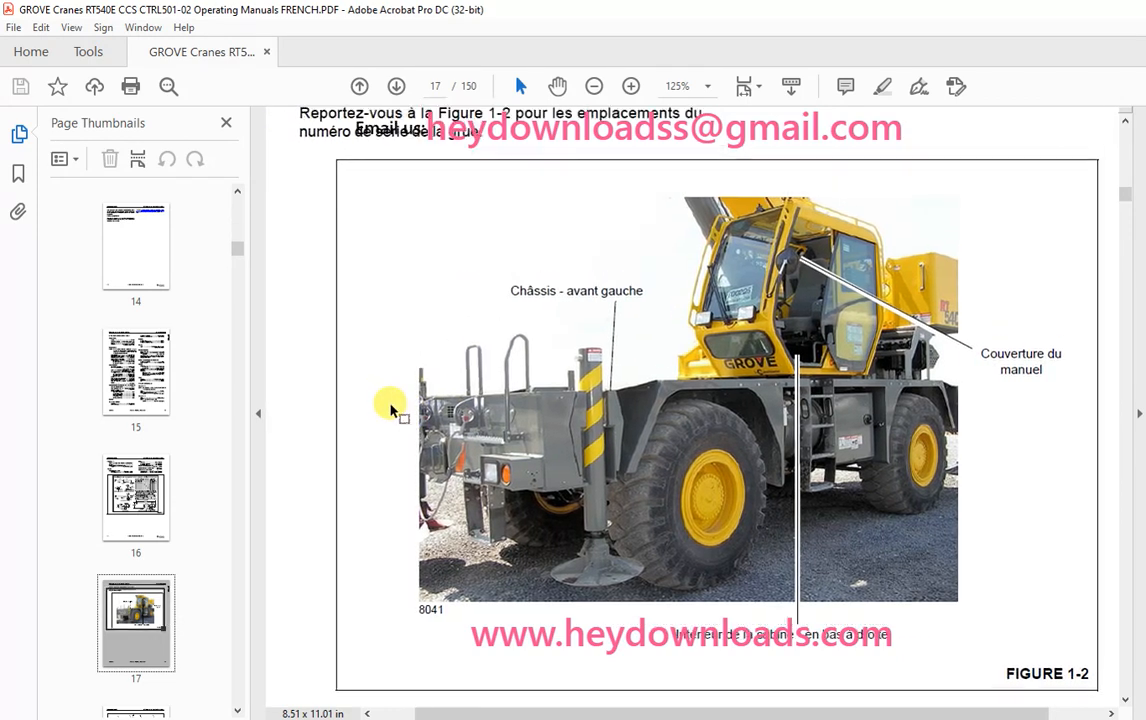
scroll("down", 3)
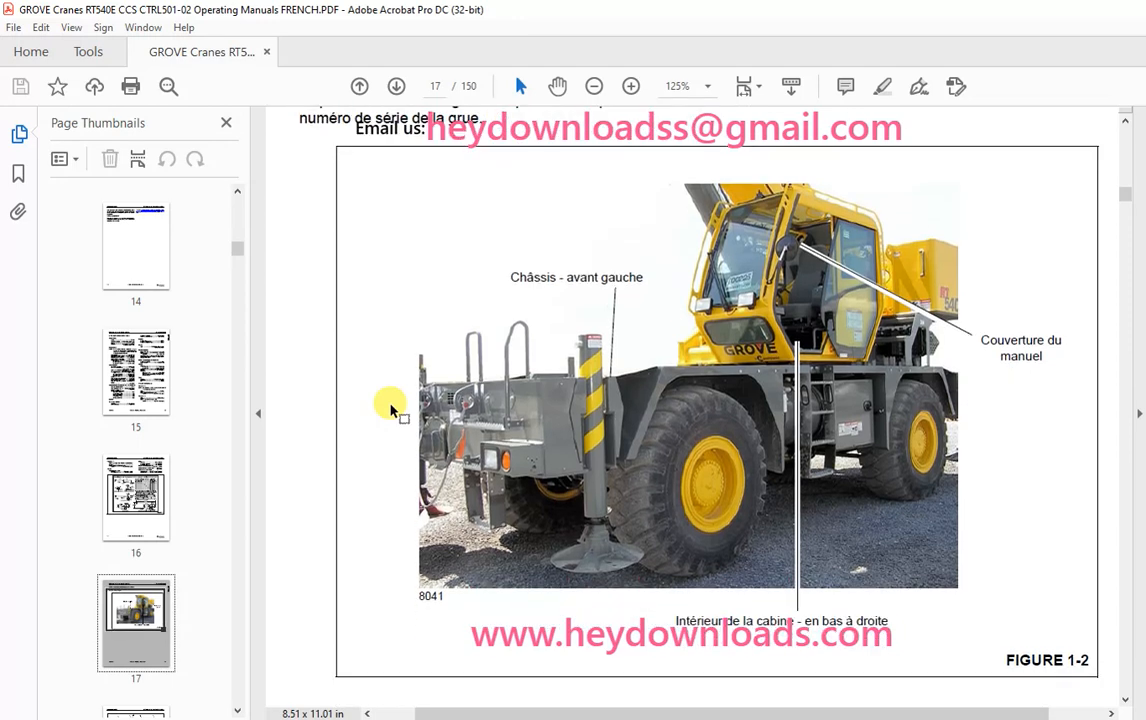
scroll("down", 3)
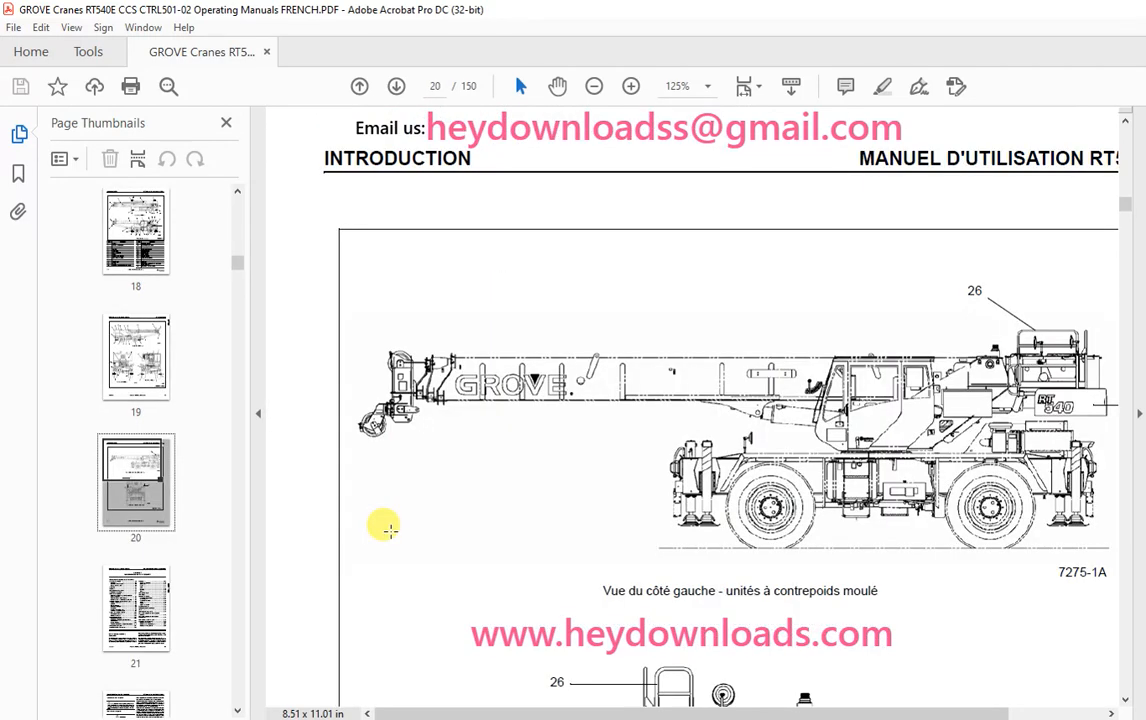
scroll("down", 3)
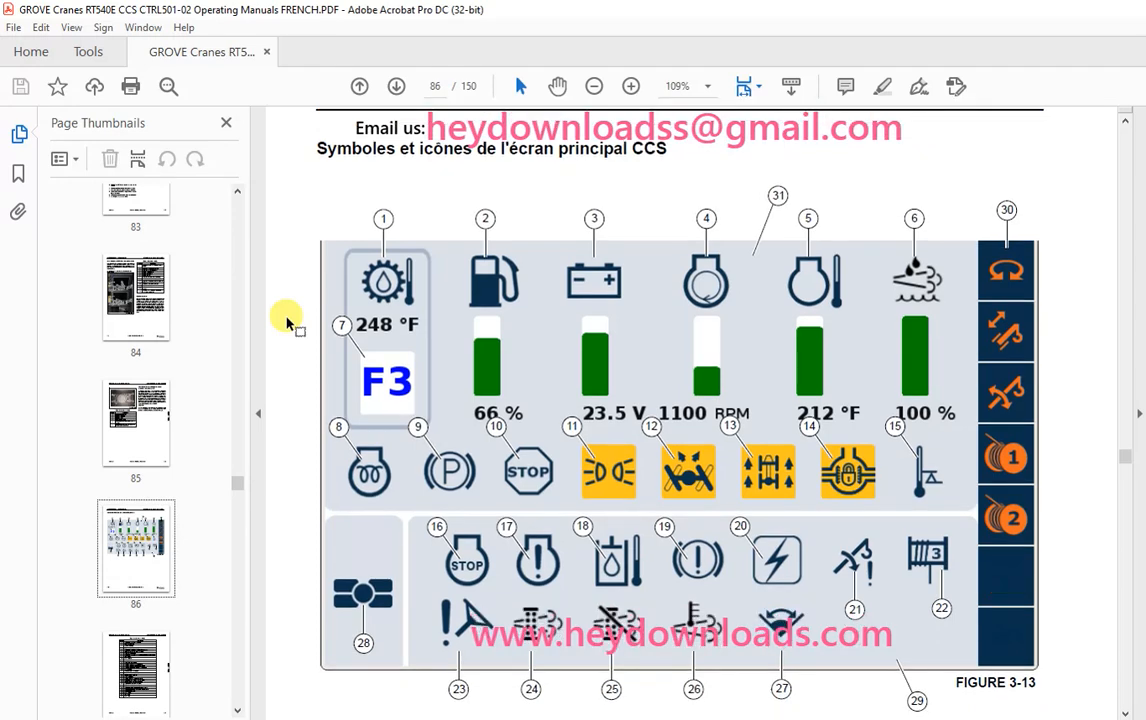
scroll("down", 3)
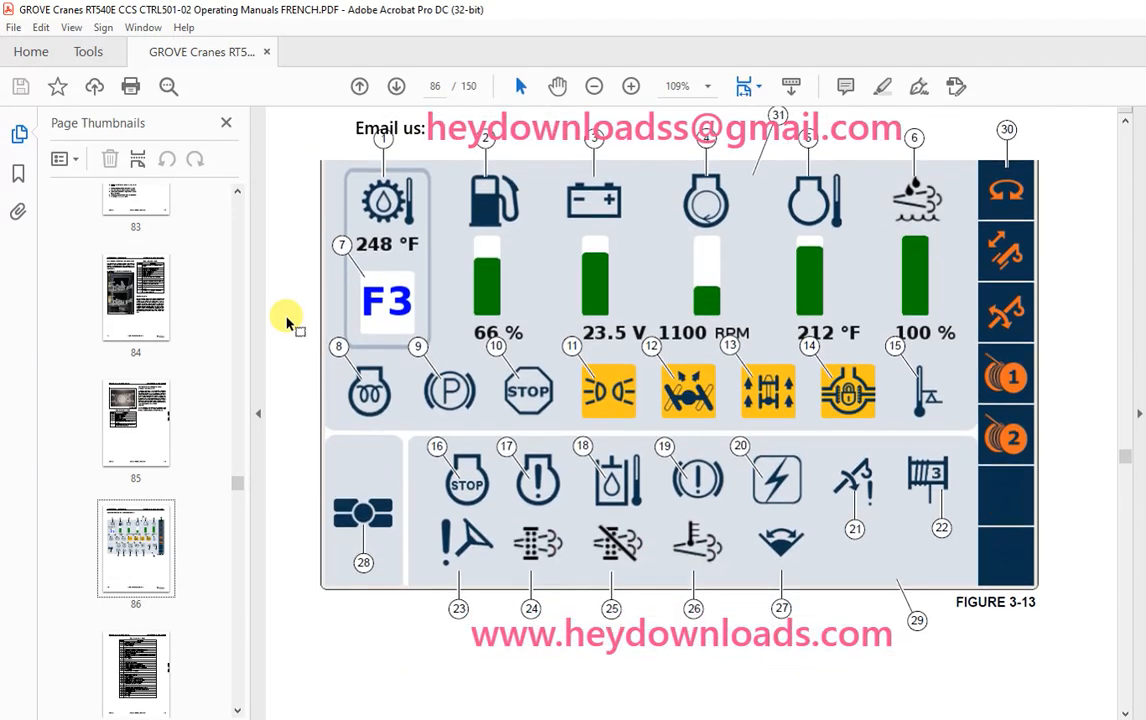
scroll("down", 3)
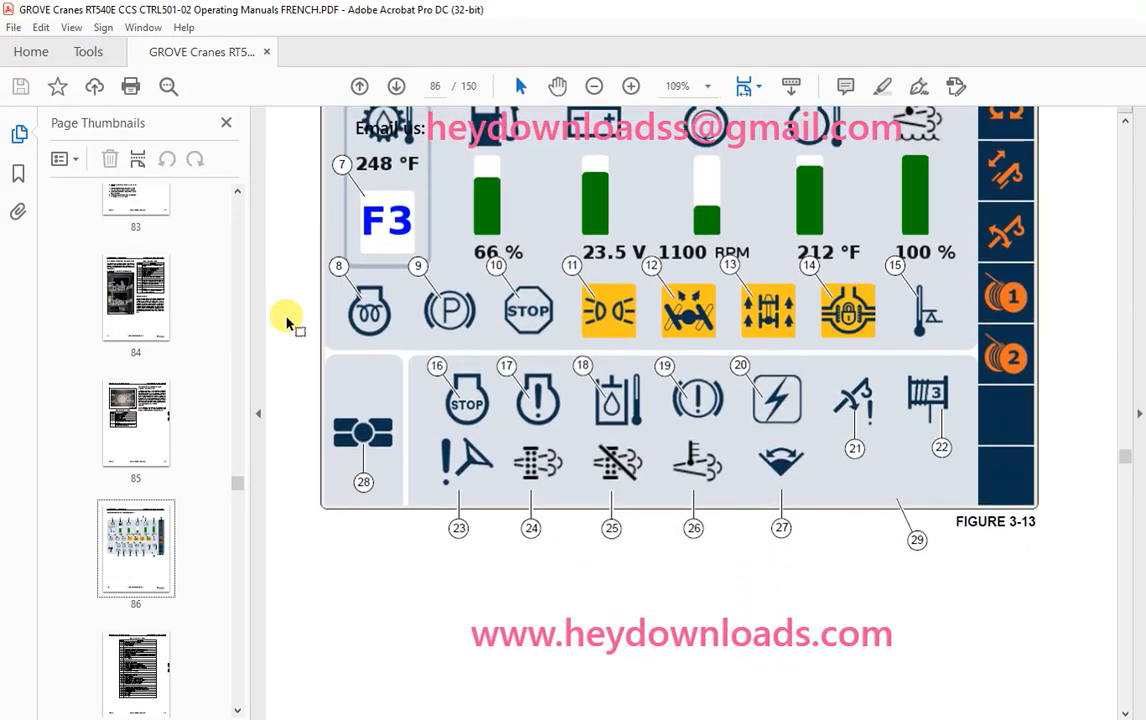
scroll("down", 3)
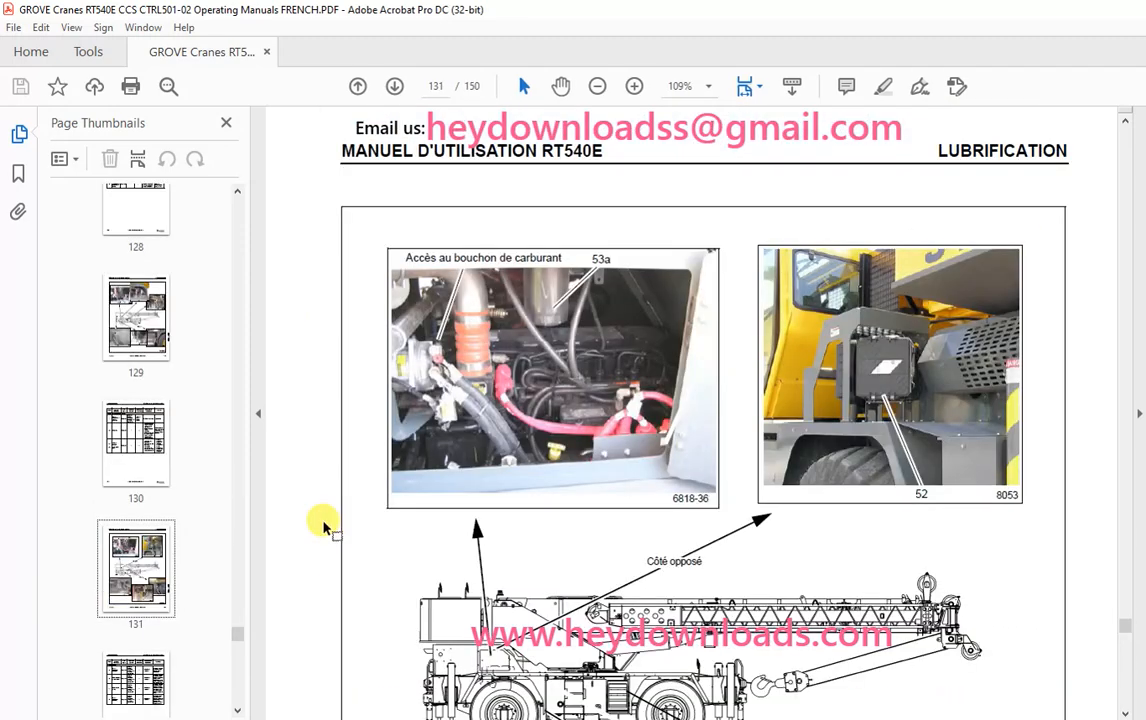
scroll("down", 3)
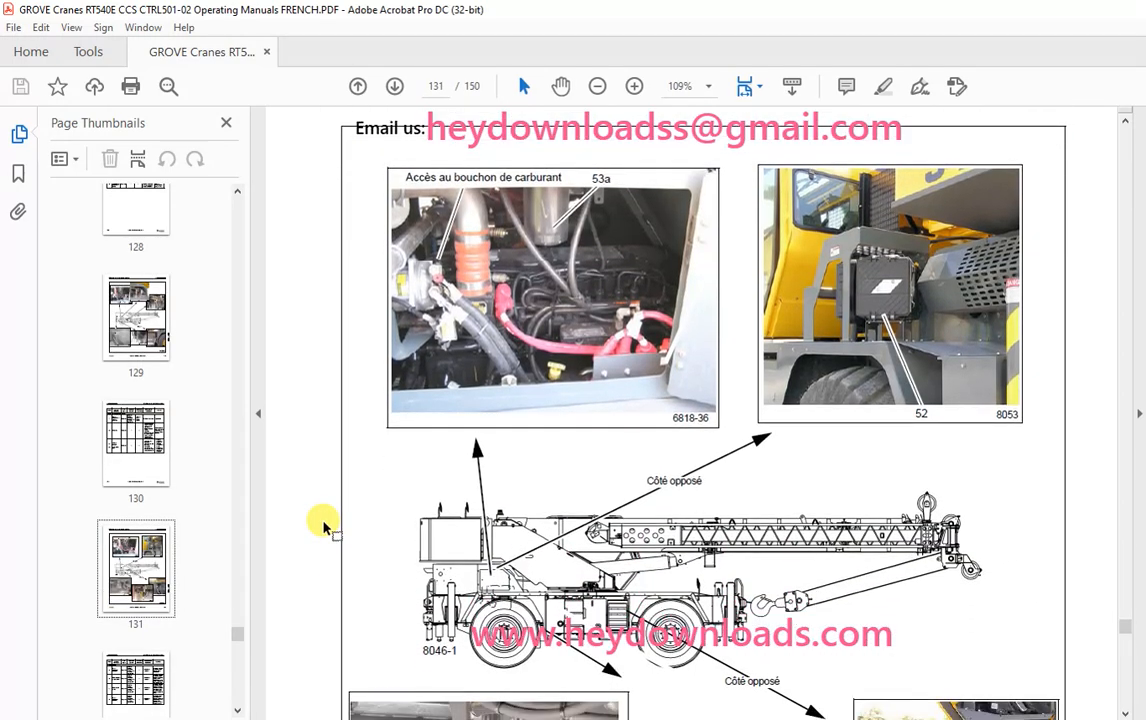
scroll("down", 3)
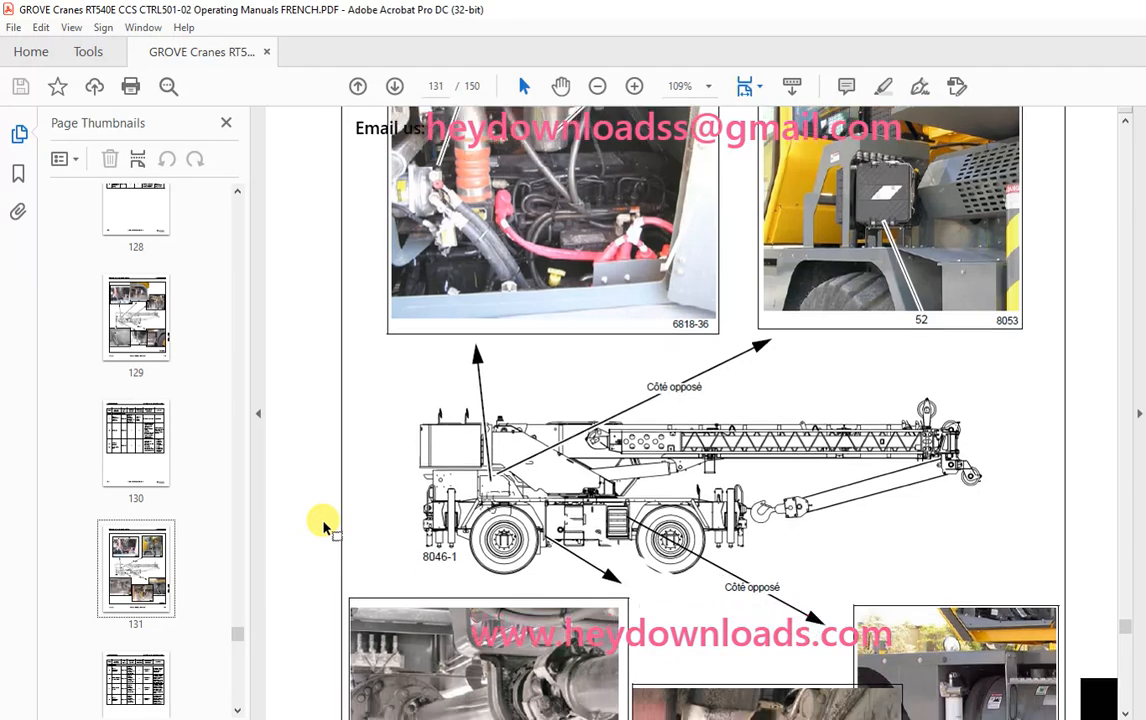
scroll("down", 3)
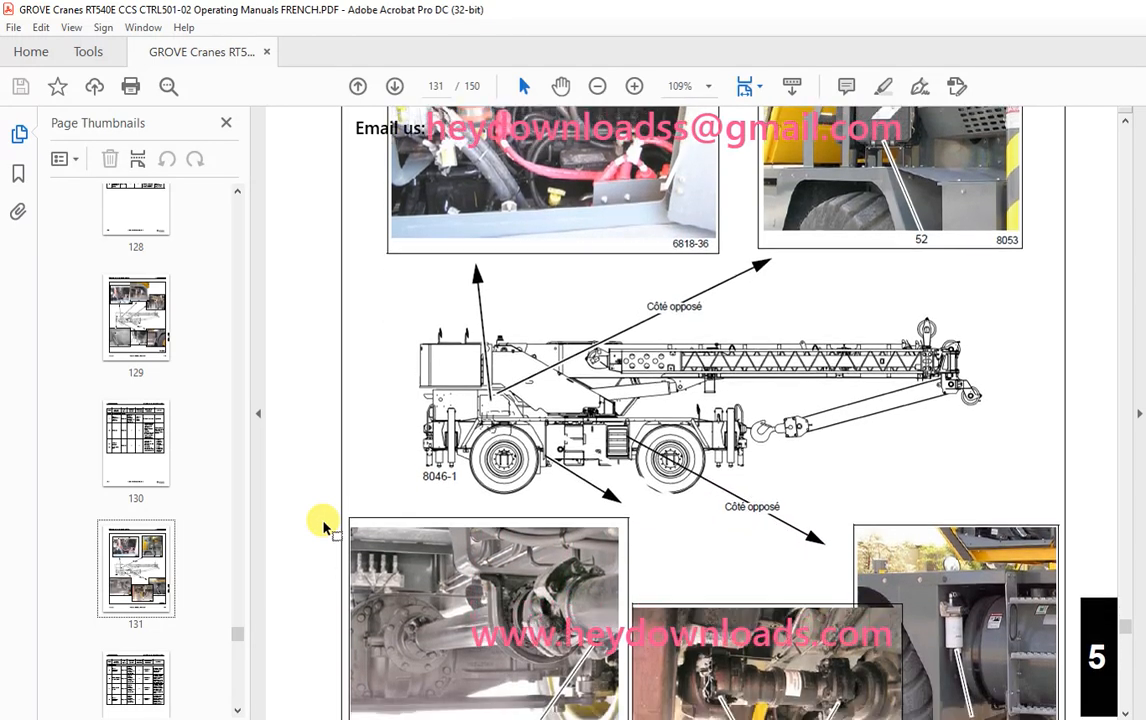
scroll("down", 3)
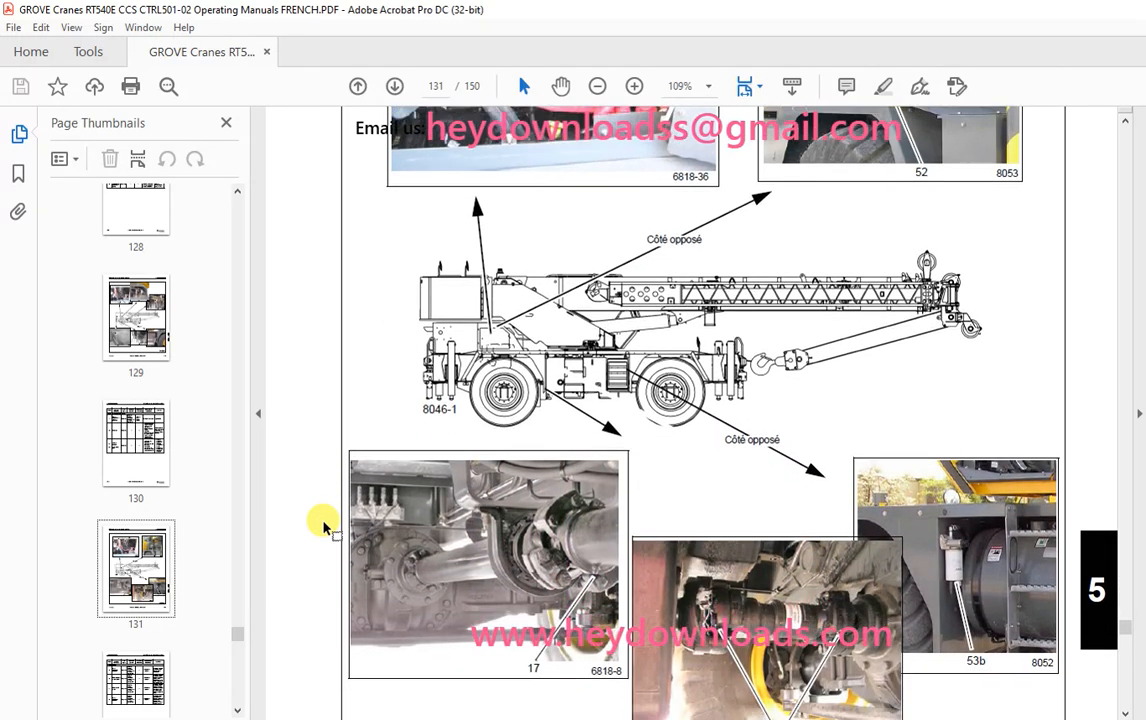
scroll("down", 3)
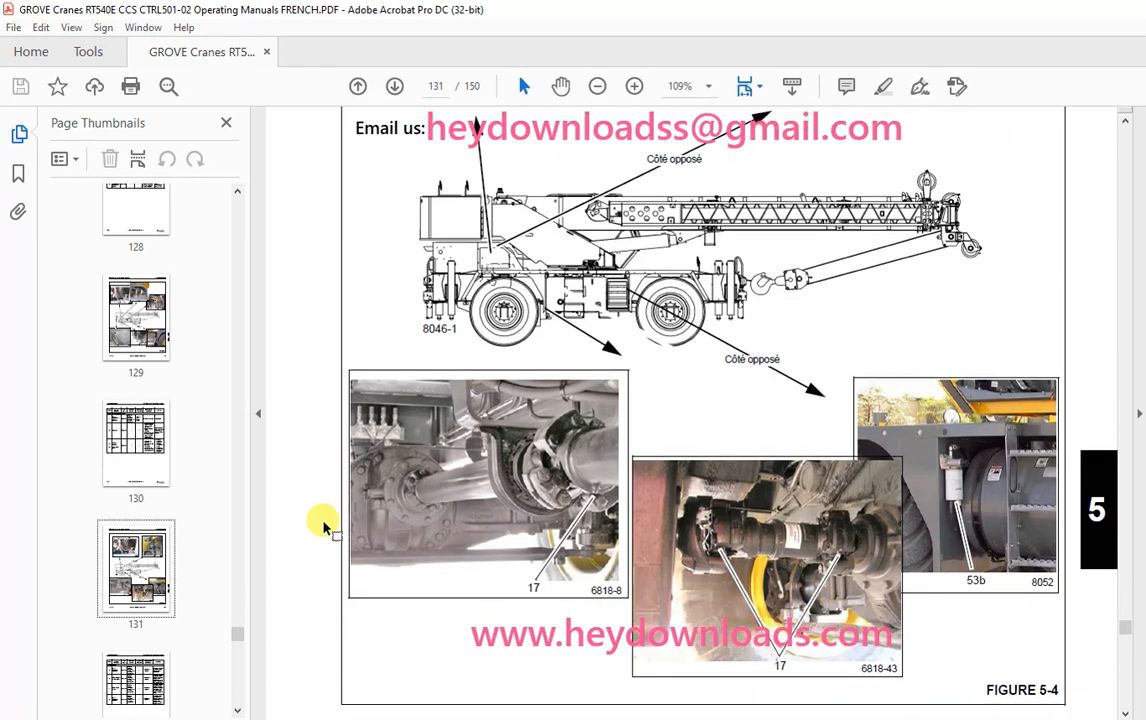